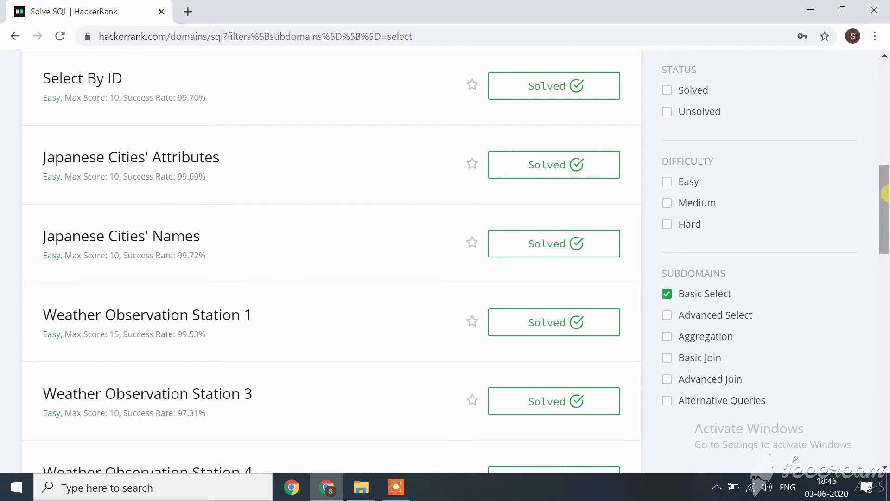
Open the Weather Observation Station 1 challenge from the Basic Select list
{"action": "scroll", "scroll_direction": "down", "scroll_amount": 3}
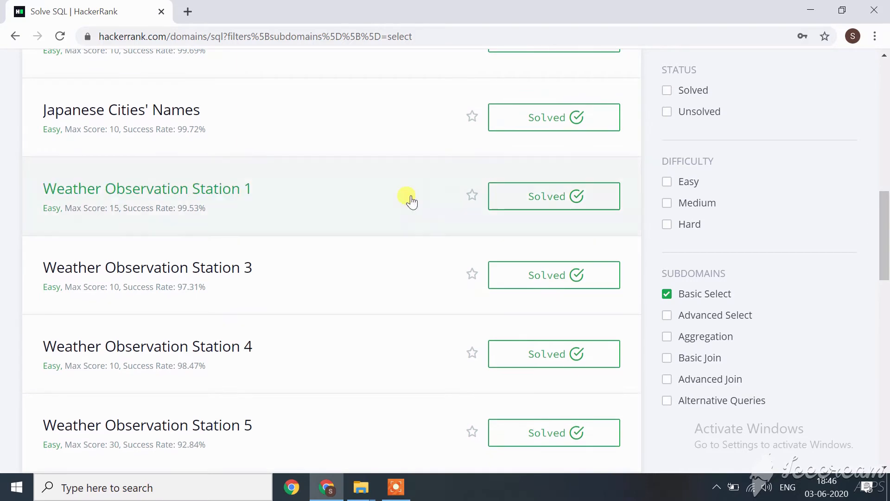
{"action": "left_click", "coordinate": [146, 188]}
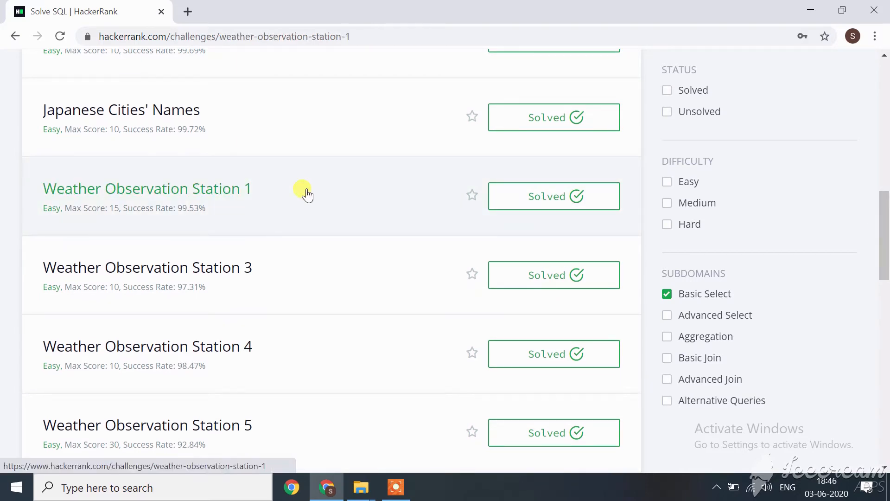
{"action": "left_click", "coordinate": [146, 188]}
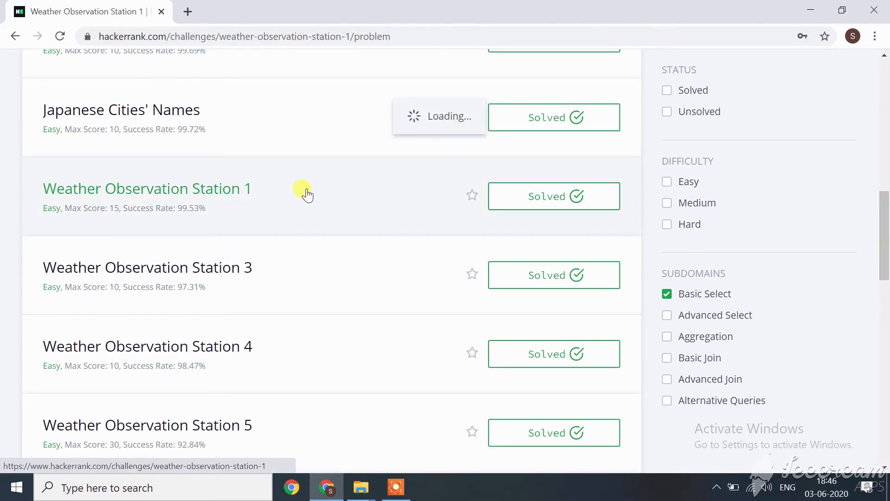
Expand the MySQL editor to full screen and clear its placeholder comment
{"action": "left_click", "coordinate": [146, 188]}
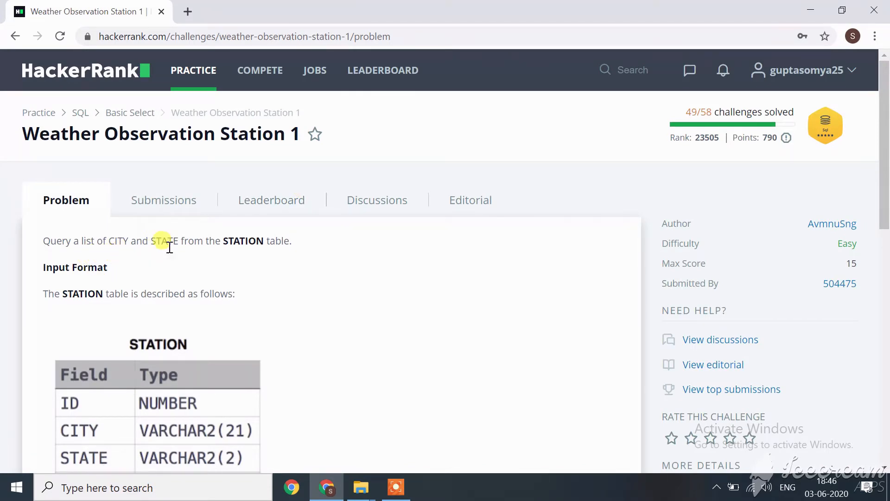
{"action": "mouse_move", "coordinate": [272, 252]}
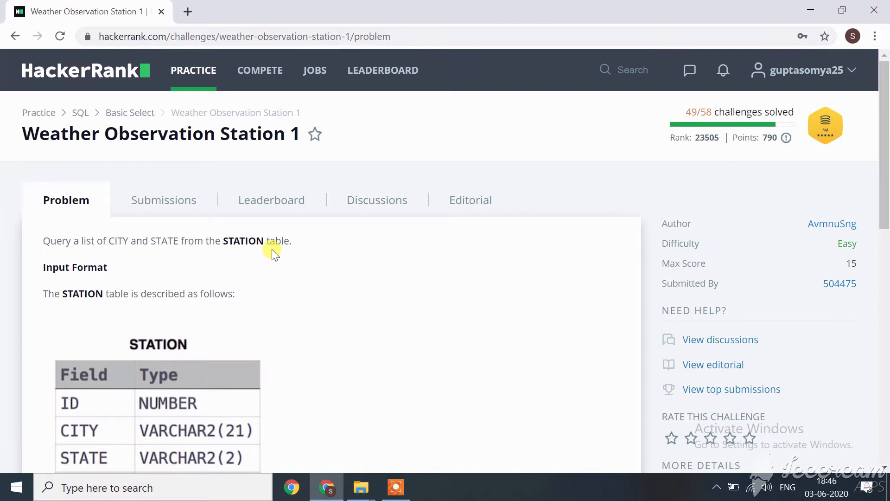
{"action": "mouse_move", "coordinate": [164, 257]}
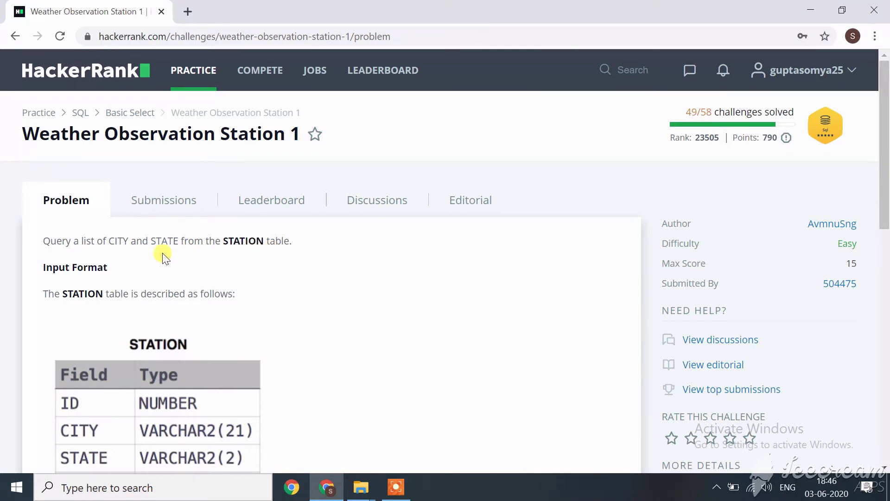
{"action": "mouse_move", "coordinate": [186, 254]}
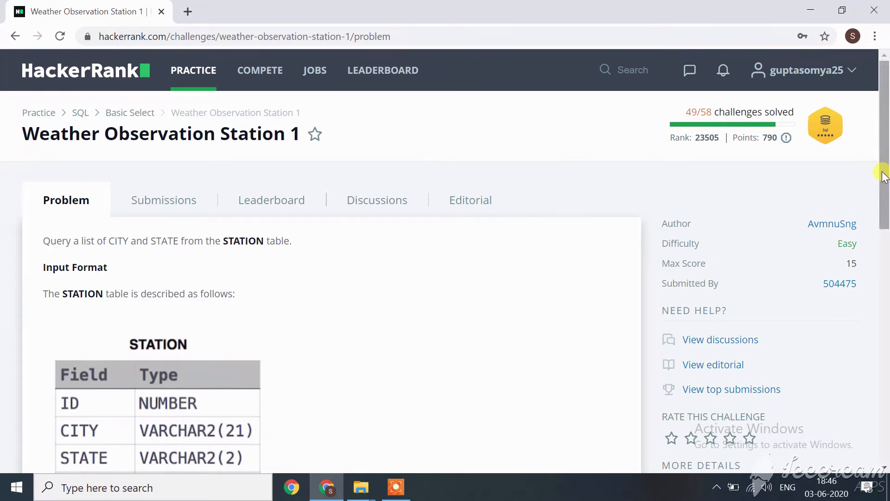
{"action": "scroll", "scroll_direction": "down", "scroll_amount": 3}
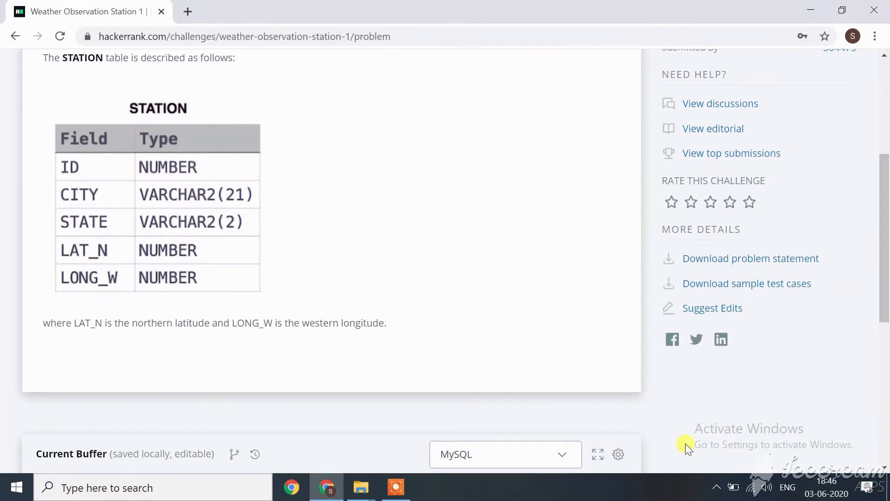
{"action": "left_click", "coordinate": [596, 453]}
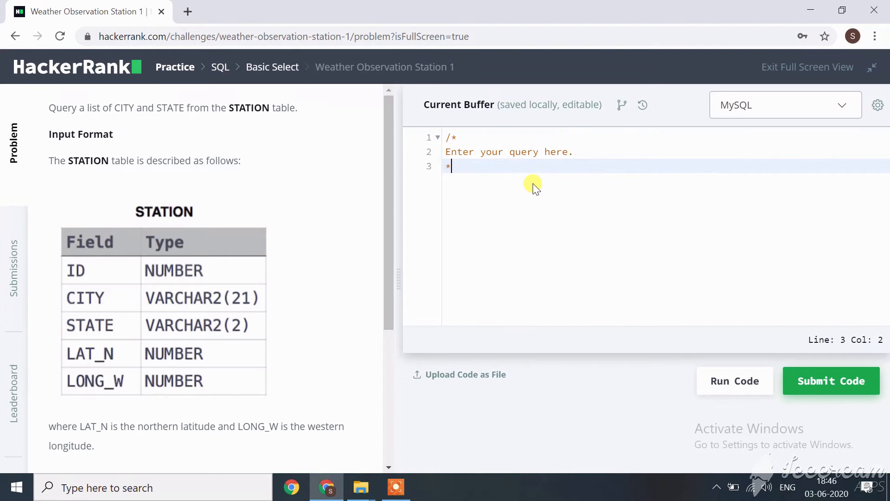
{"action": "key", "text": "ctrl+a"}
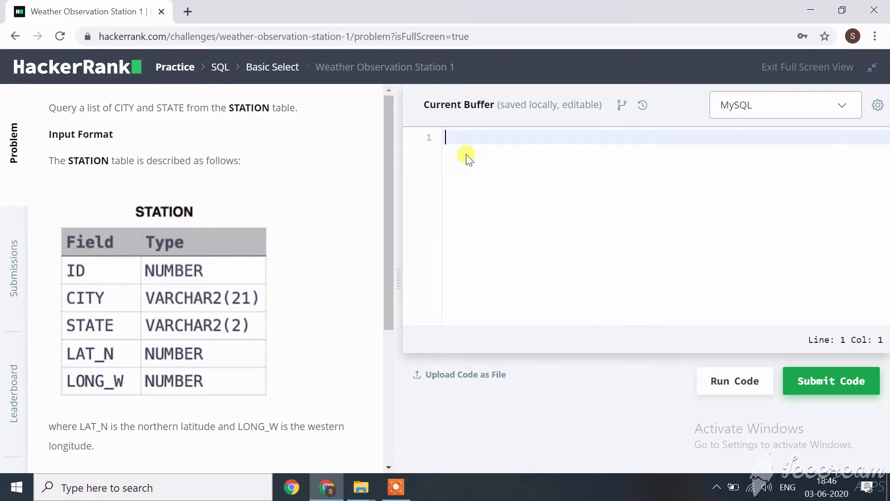
Write the query 'select city,state from station', correcting the mistyped dot to a comma
{"action": "type", "text": "select"}
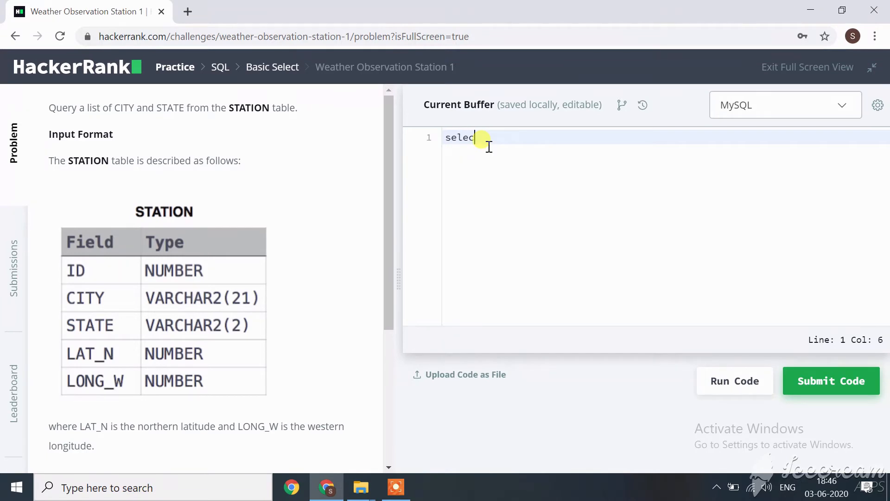
{"action": "type", "text": "city"}
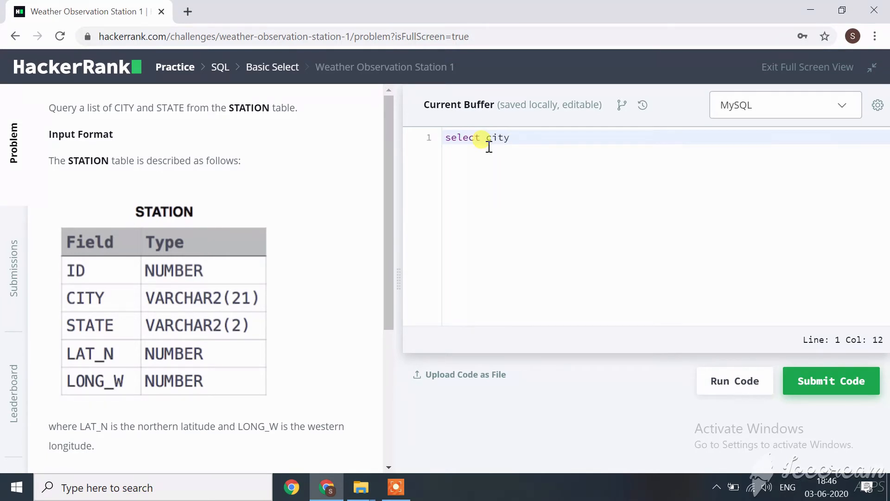
{"action": "type", "text": ".state"}
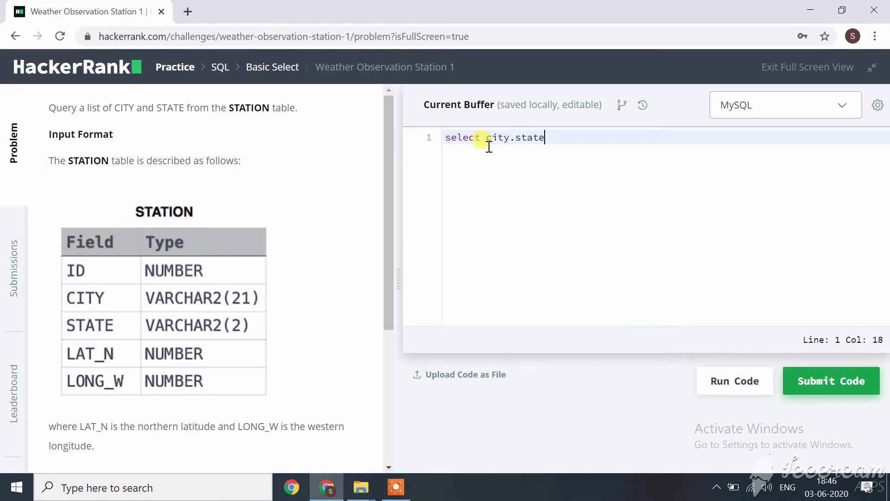
{"action": "key", "text": "Backspace"}
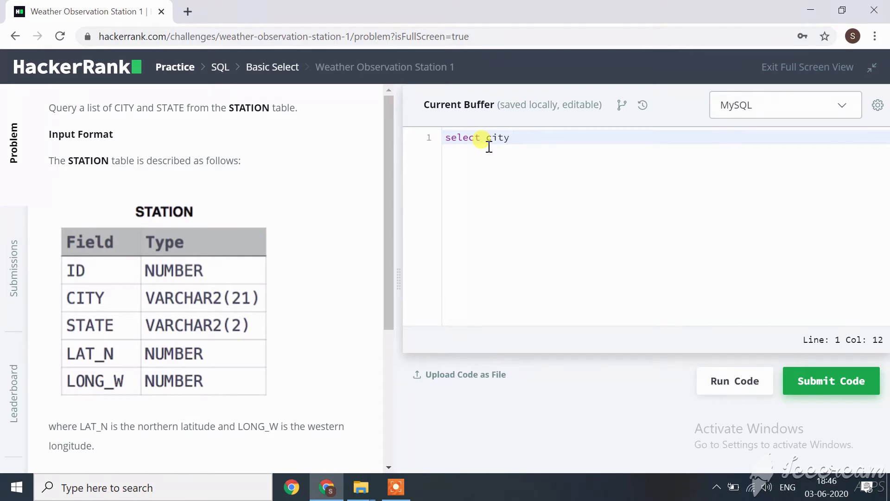
{"action": "type", "text": ",state f"}
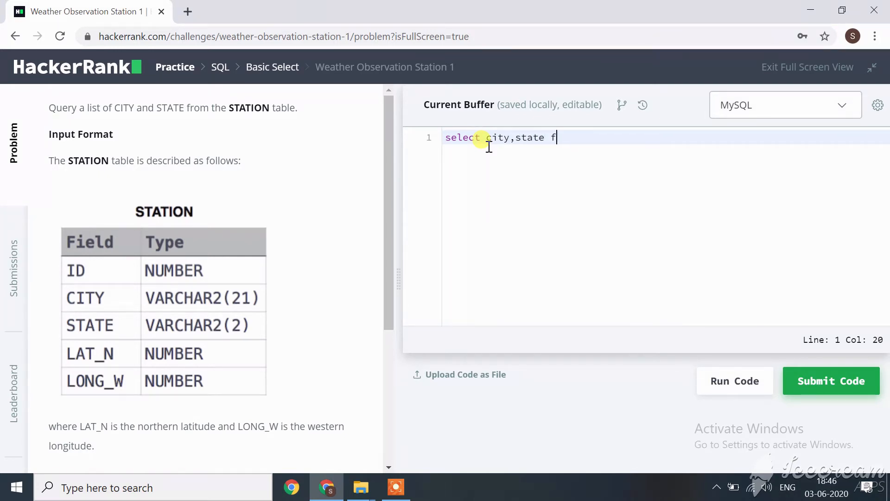
{"action": "type", "text": "romo stat"}
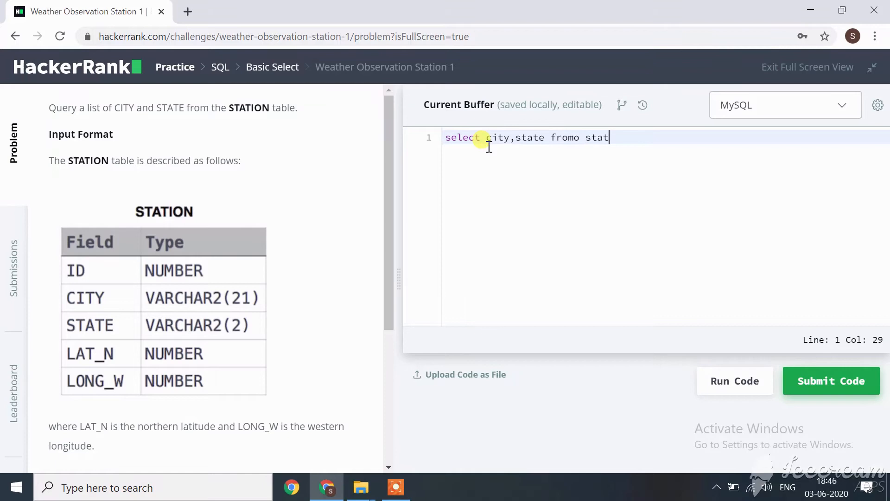
{"action": "type", "text": "ion"}
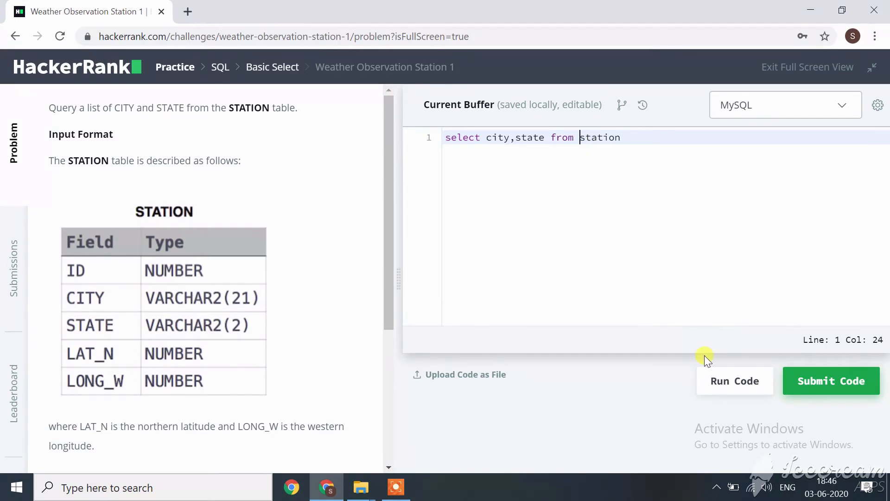
Run the query against sample test case 0
{"action": "left_click", "coordinate": [734, 380]}
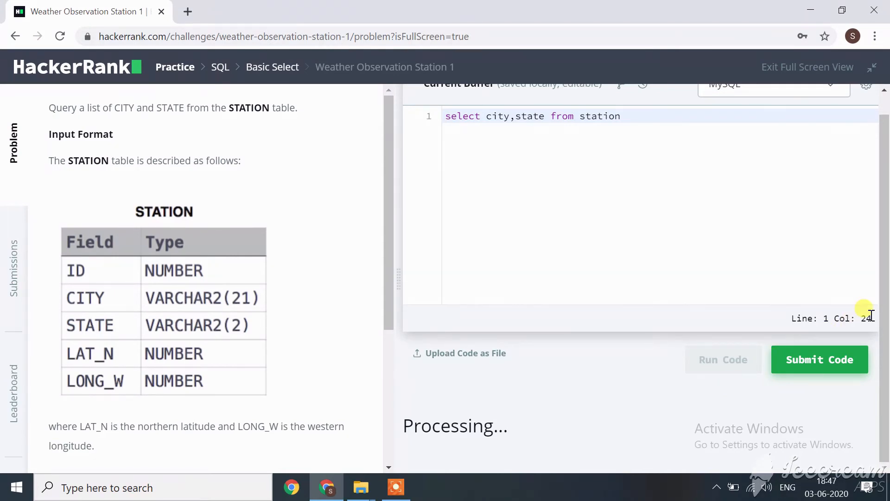
{"action": "left_click", "coordinate": [723, 358]}
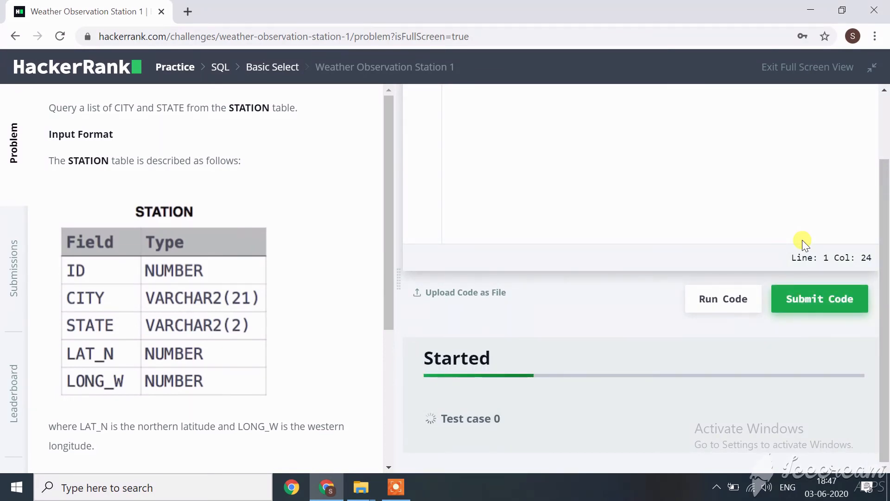
Submit the query so test case 0 passes and the Congratulations banner appears
{"action": "left_click", "coordinate": [819, 298]}
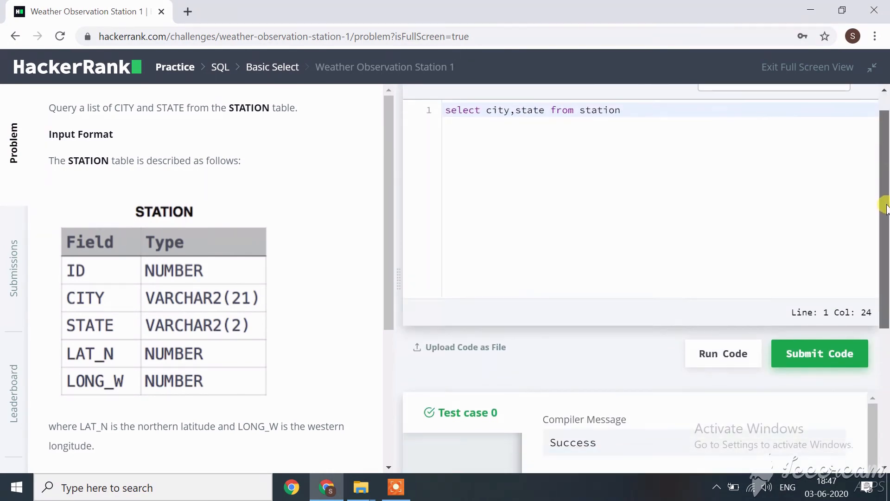
{"action": "scroll", "scroll_direction": "down", "scroll_amount": 3}
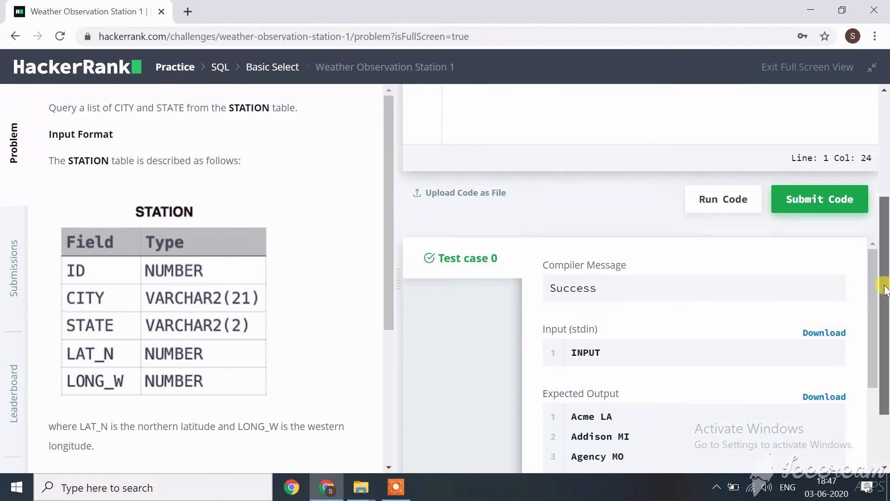
{"action": "left_click", "coordinate": [819, 198]}
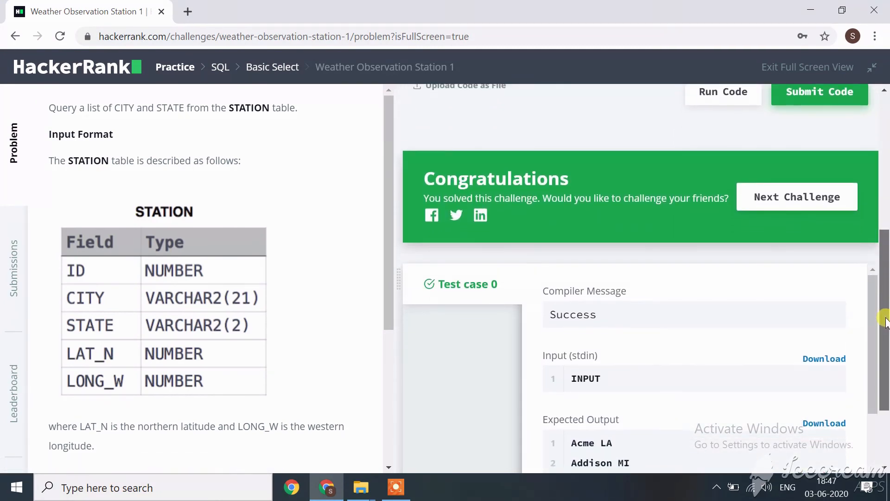